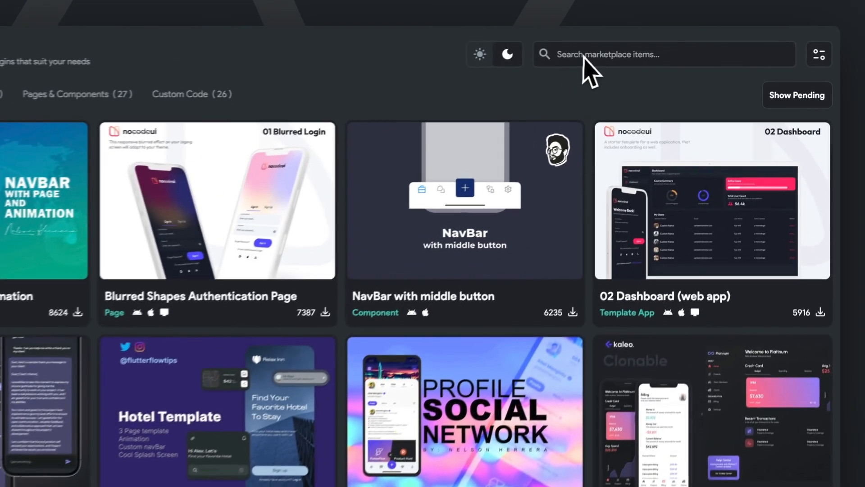
# Find the 'open ai' Chat GPT in FlutterFlow template and clone it as ChatGPTClone
pyautogui.write('open ai')
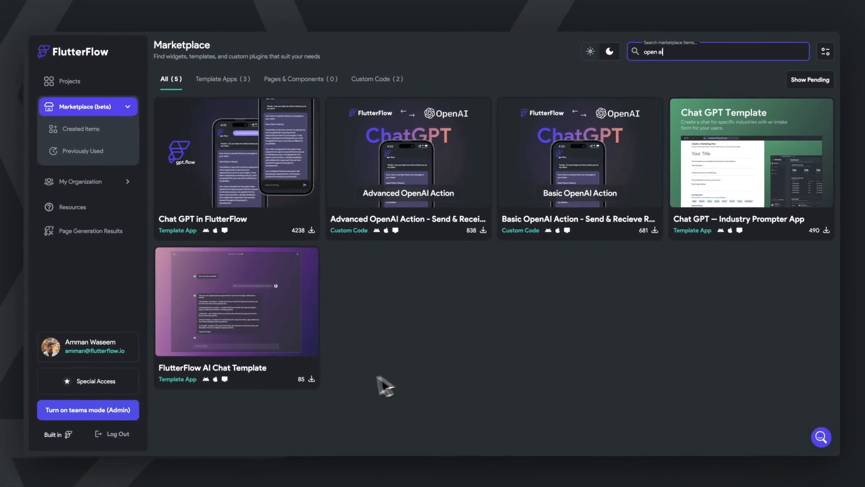
pyautogui.moveTo(386, 309)
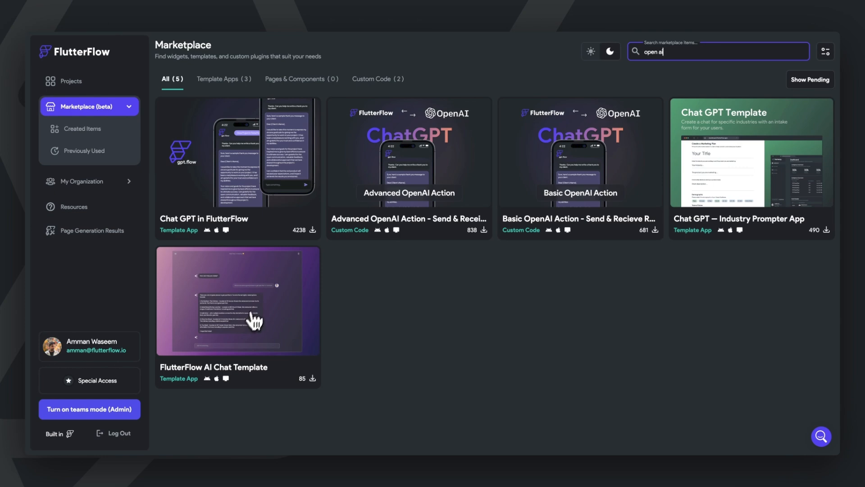
pyautogui.click(237, 163)
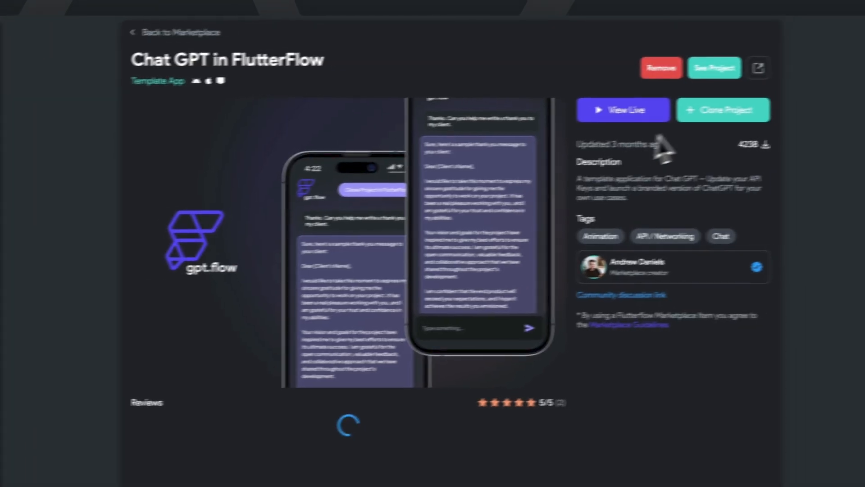
pyautogui.click(723, 110)
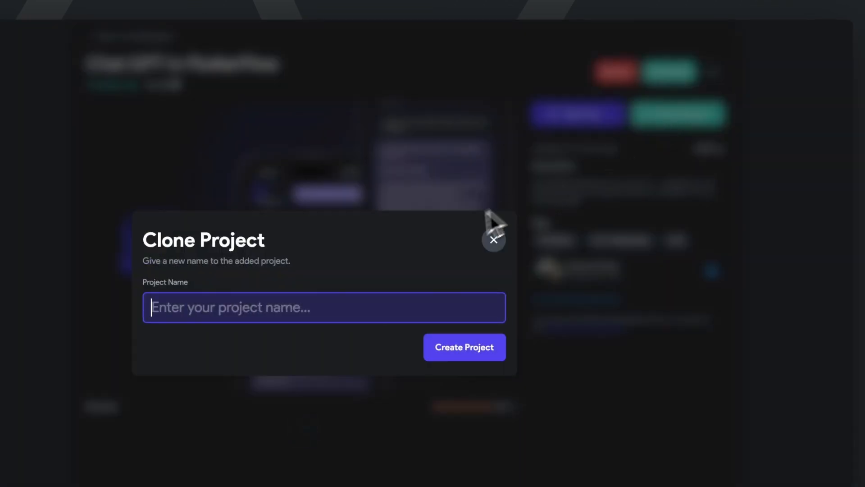
pyautogui.write('Chat')
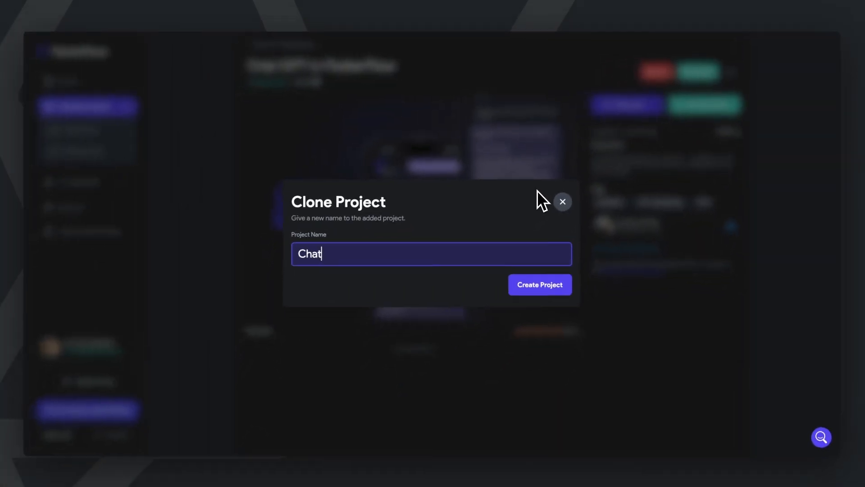
pyautogui.write('GPTClone')
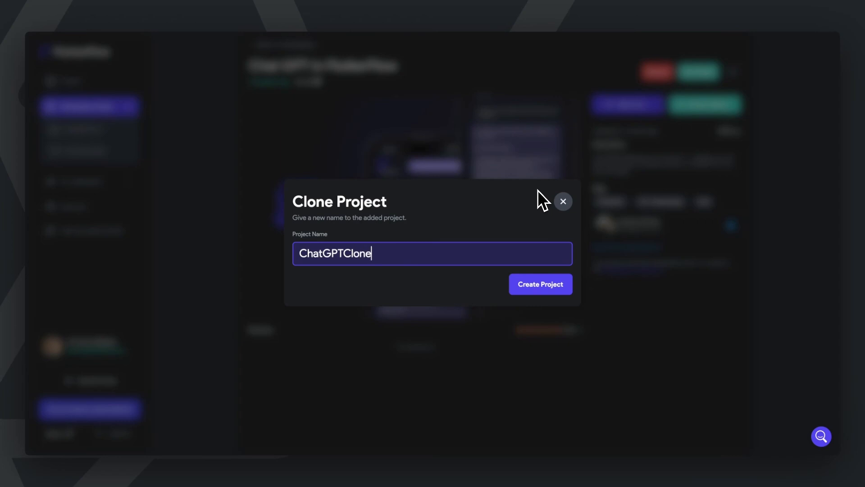
pyautogui.click(540, 284)
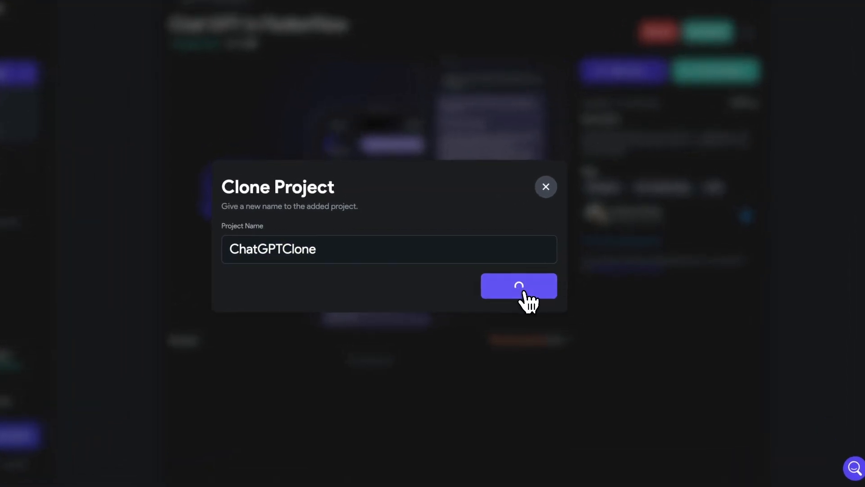
pyautogui.click(518, 286)
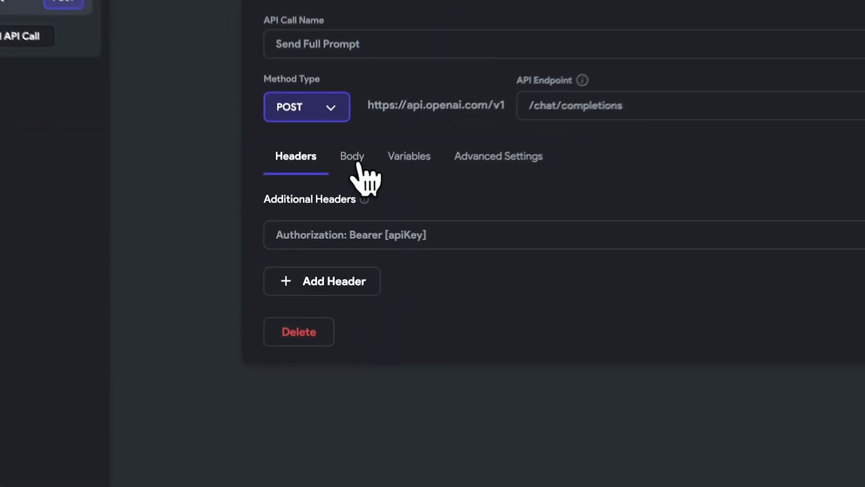
# View the Send Full Prompt body, then its apiKey and prompt variables
pyautogui.click(352, 156)
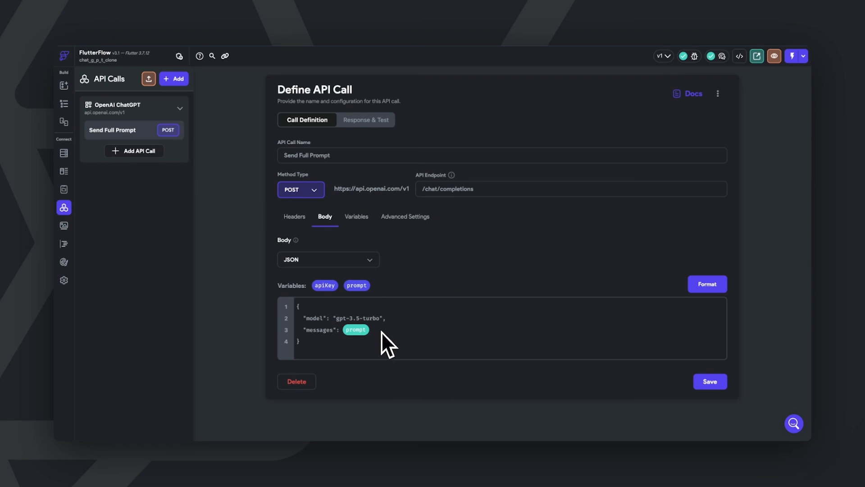
pyautogui.click(356, 216)
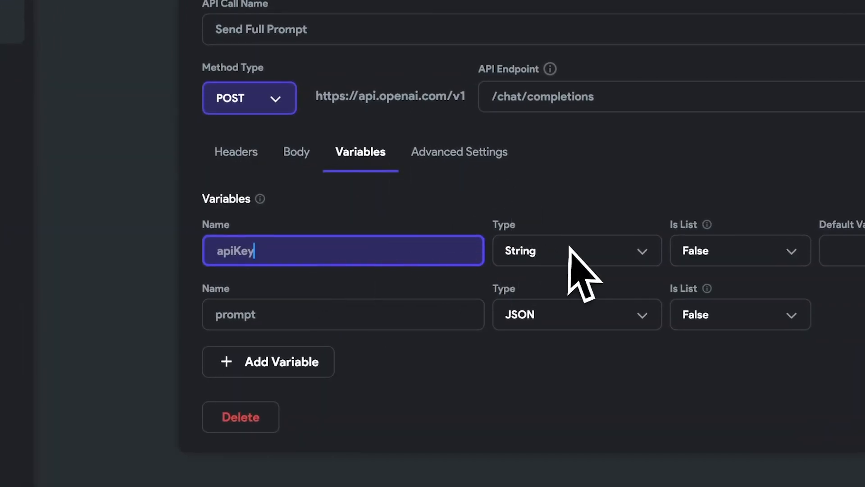
pyautogui.moveTo(552, 338)
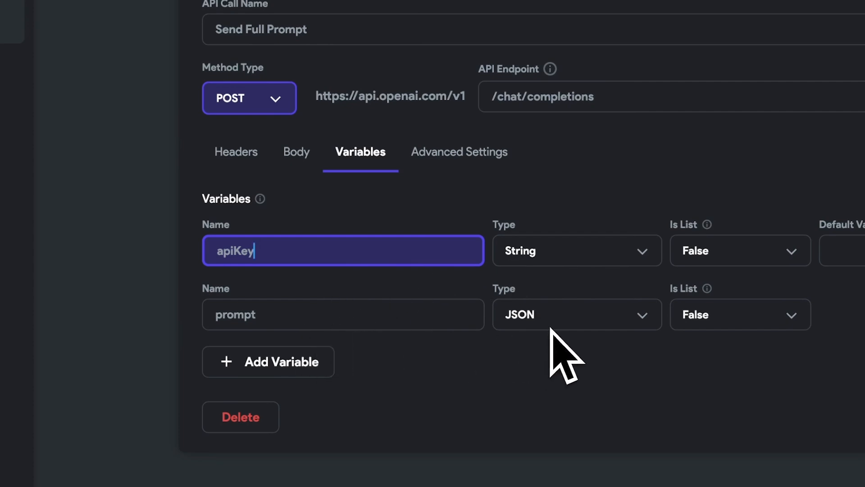
# Test Send Full Prompt with a Hello! message and show only selected JSON paths
pyautogui.click(434, 194)
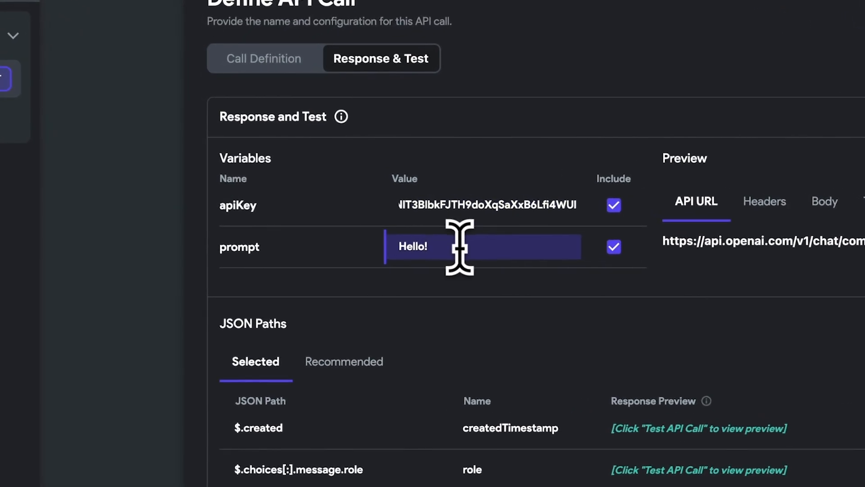
pyautogui.doubleClick(413, 246)
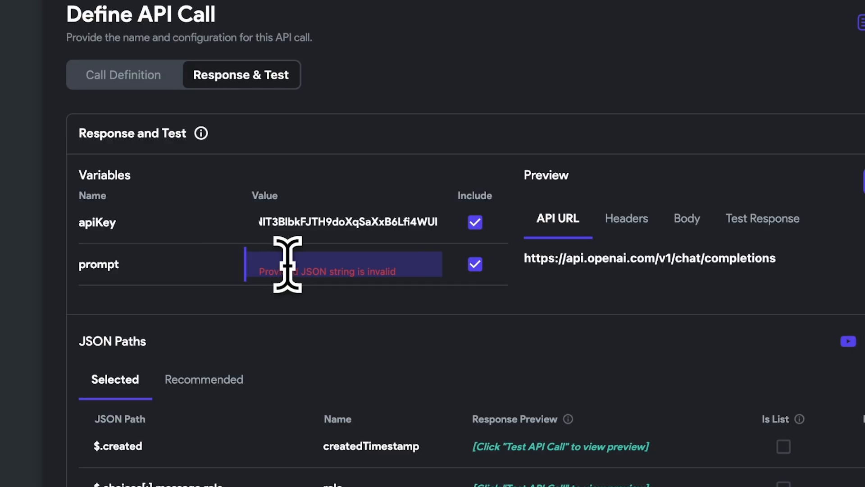
pyautogui.click(586, 162)
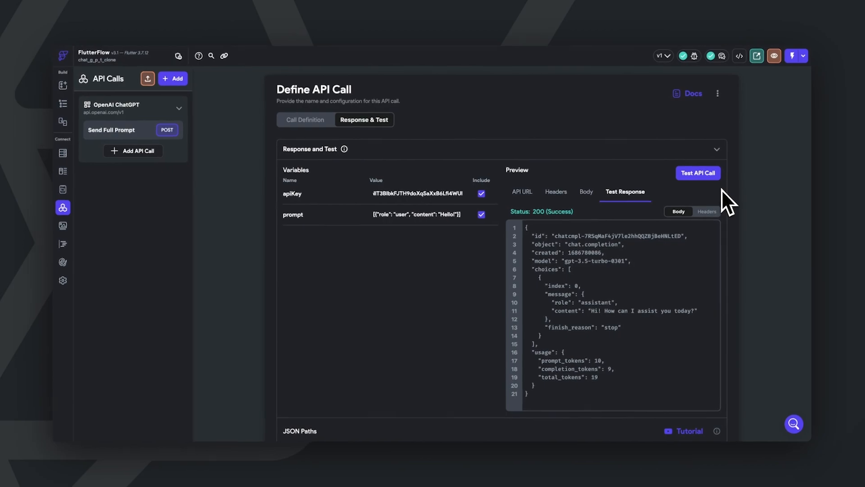
pyautogui.scroll(-3)
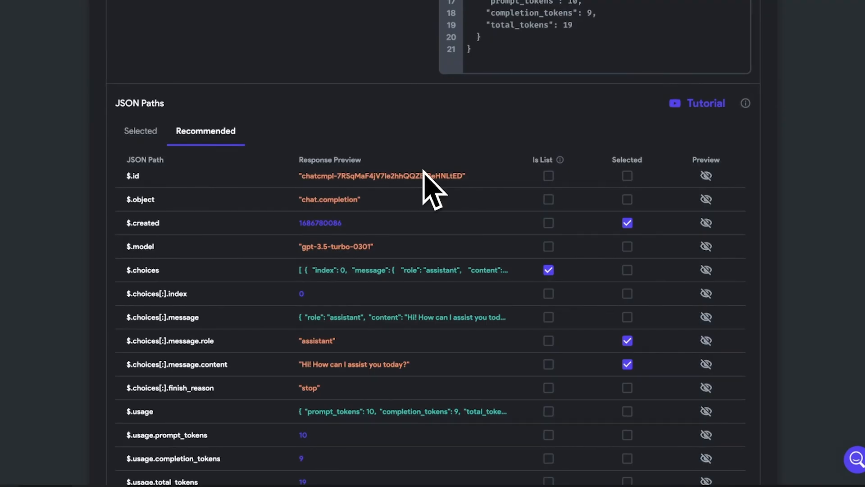
pyautogui.moveTo(424, 185)
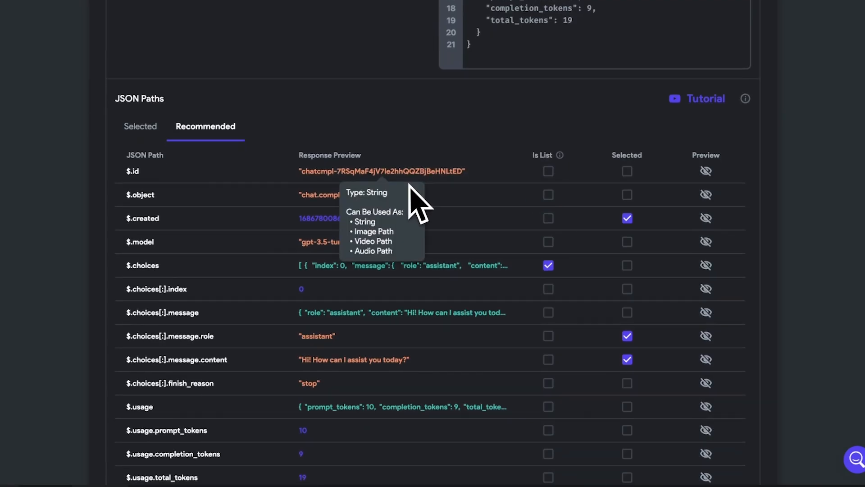
pyautogui.moveTo(141, 147)
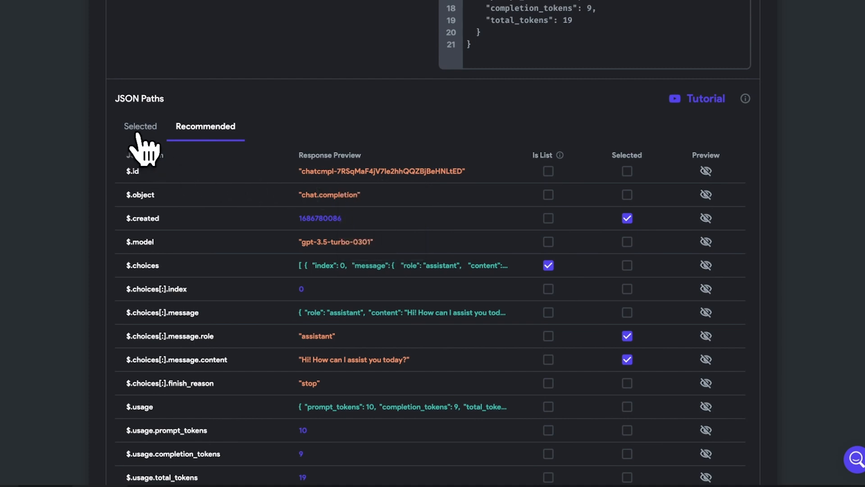
pyautogui.click(141, 126)
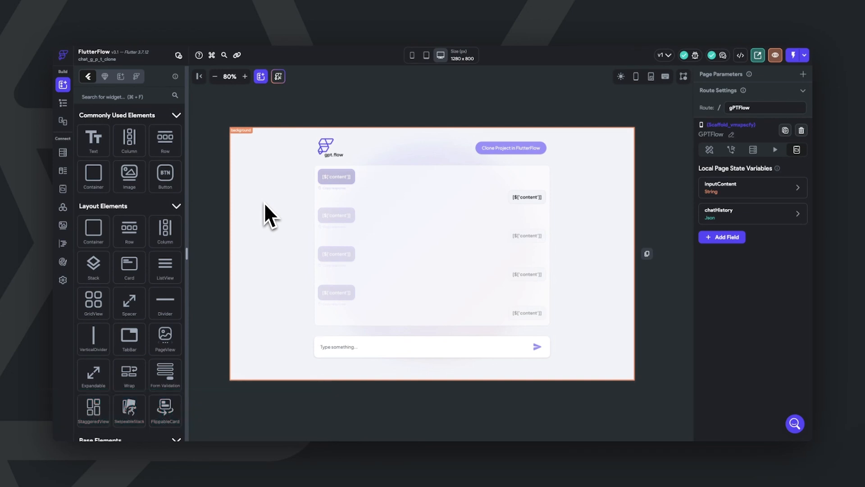
pyautogui.moveTo(501, 203)
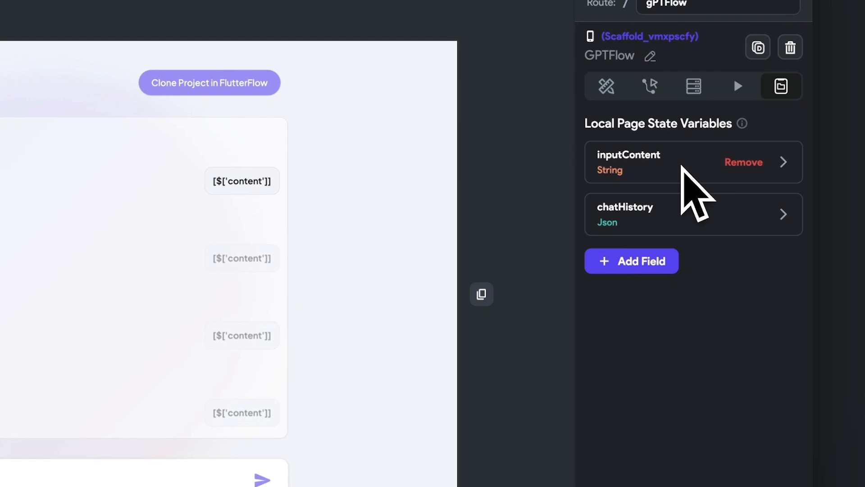
# Expand and collapse the chatHistory JSON local state variable on GPTFlow
pyautogui.click(643, 214)
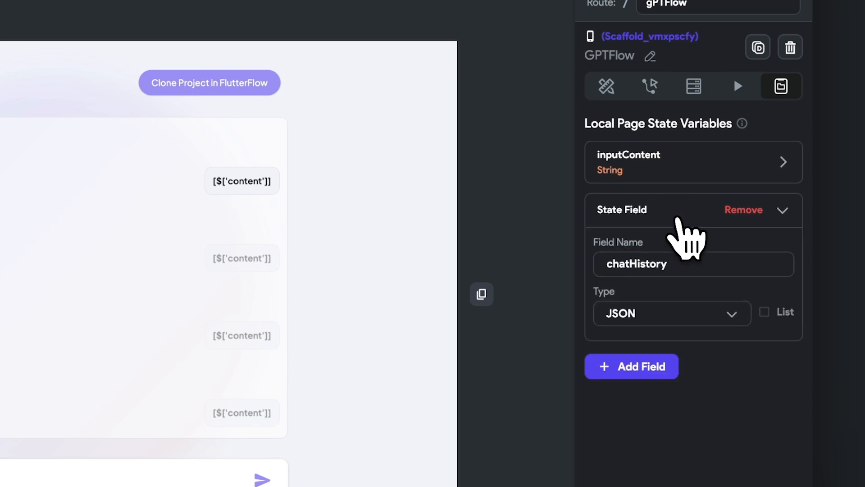
pyautogui.click(784, 210)
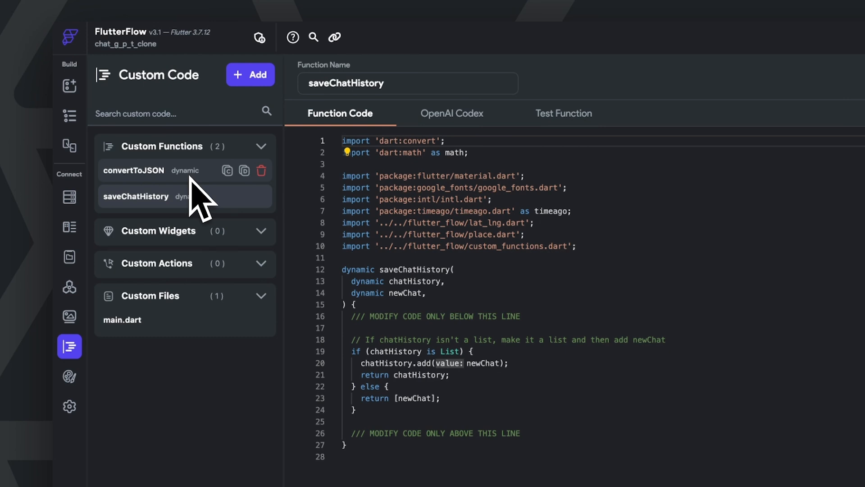
pyautogui.moveTo(169, 221)
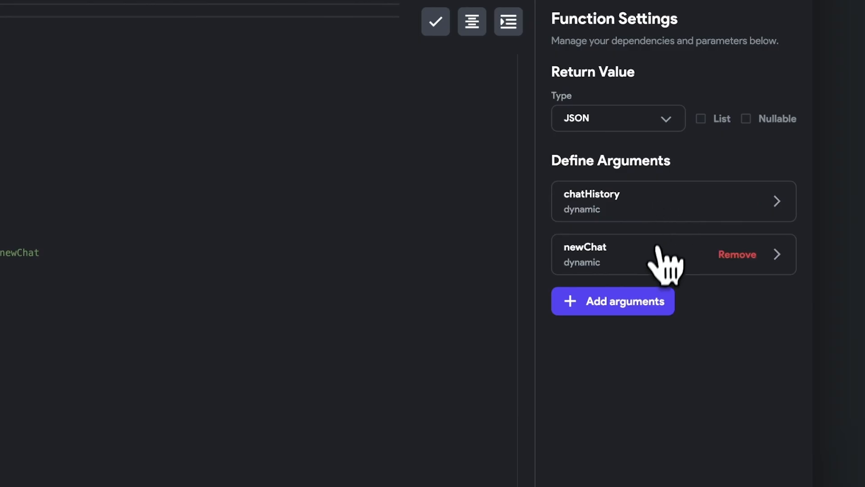
pyautogui.moveTo(662, 289)
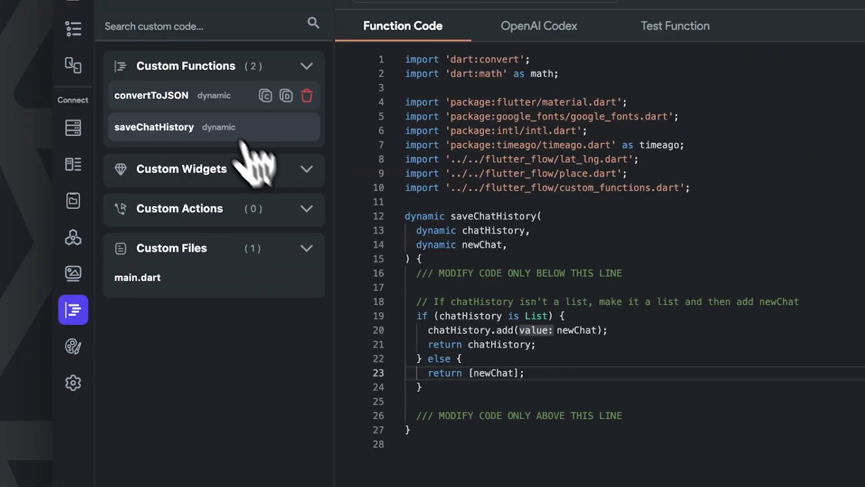
# Open the saveChatHistory custom function's code and settings
pyautogui.click(151, 96)
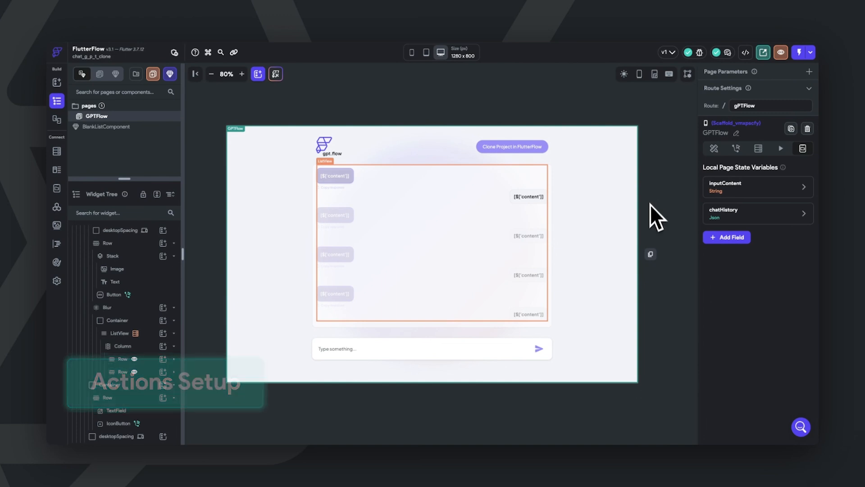
# Open the send icon's action chain and inspect the chatHistory state update
pyautogui.click(539, 348)
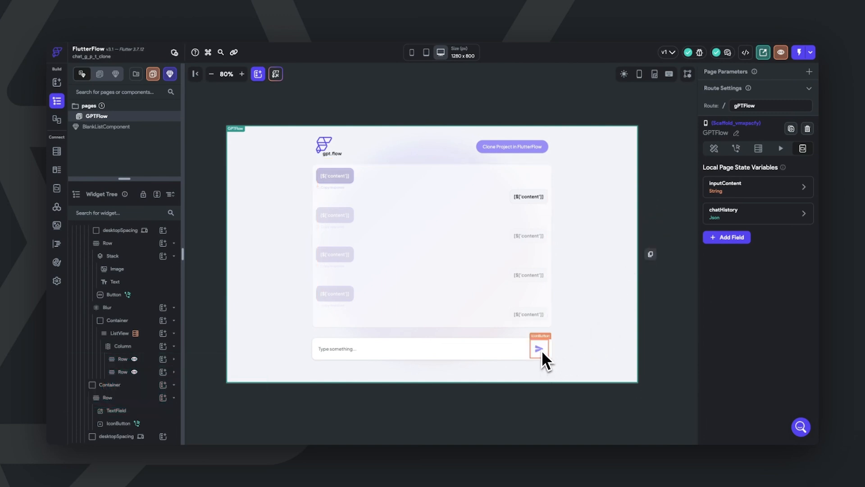
pyautogui.click(539, 348)
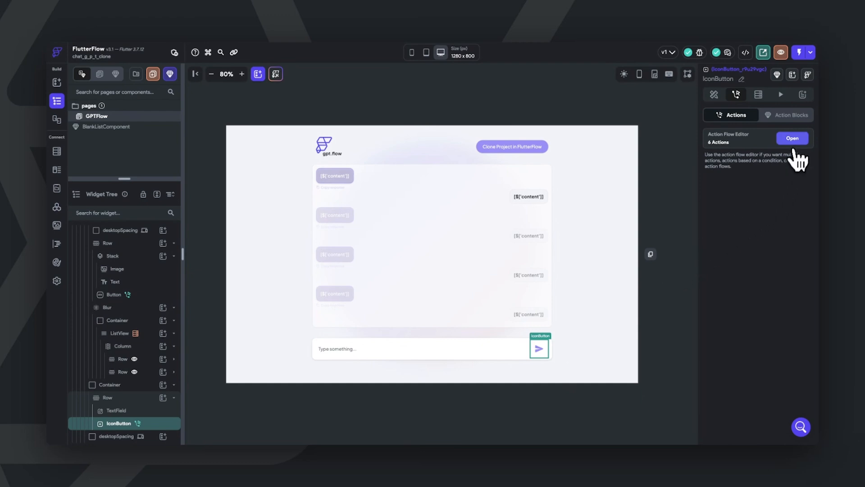
pyautogui.click(792, 137)
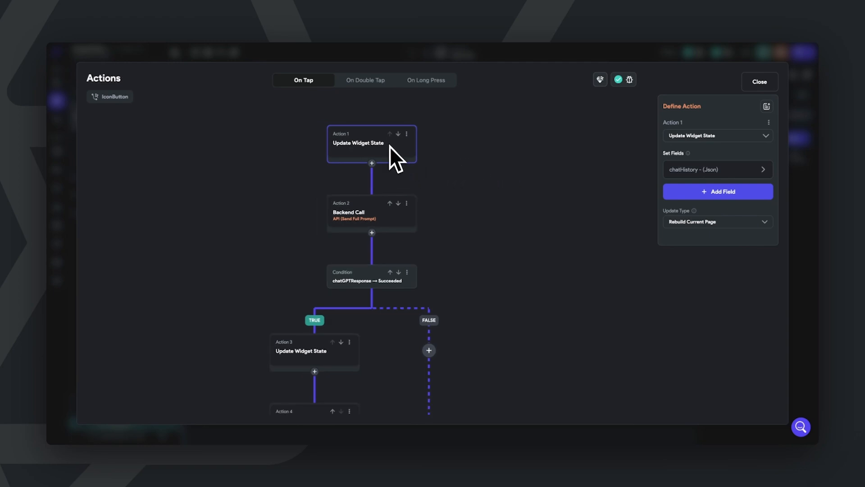
pyautogui.moveTo(401, 169)
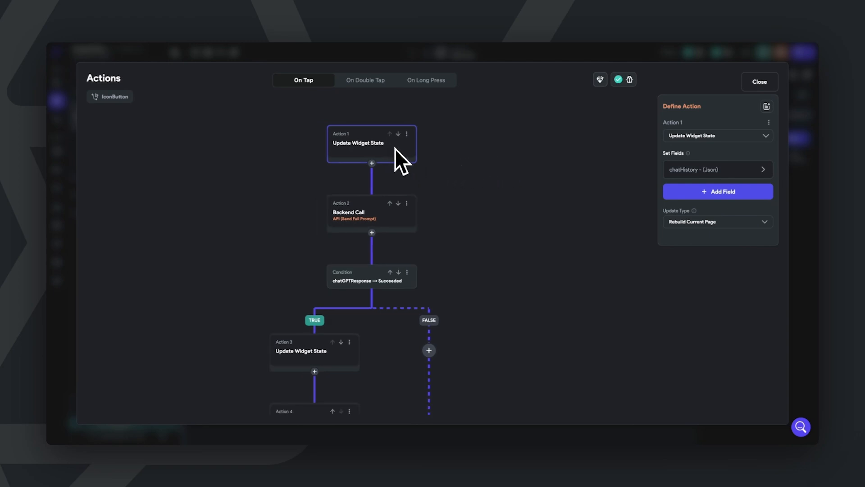
pyautogui.click(718, 170)
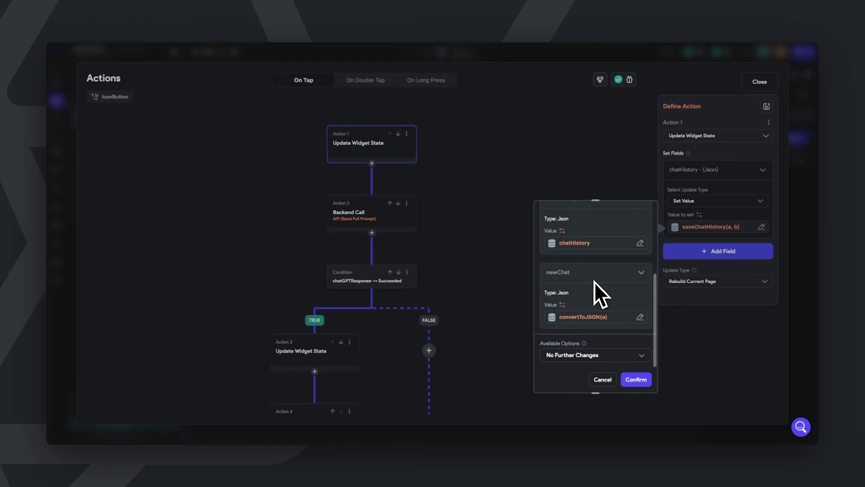
pyautogui.moveTo(576, 286)
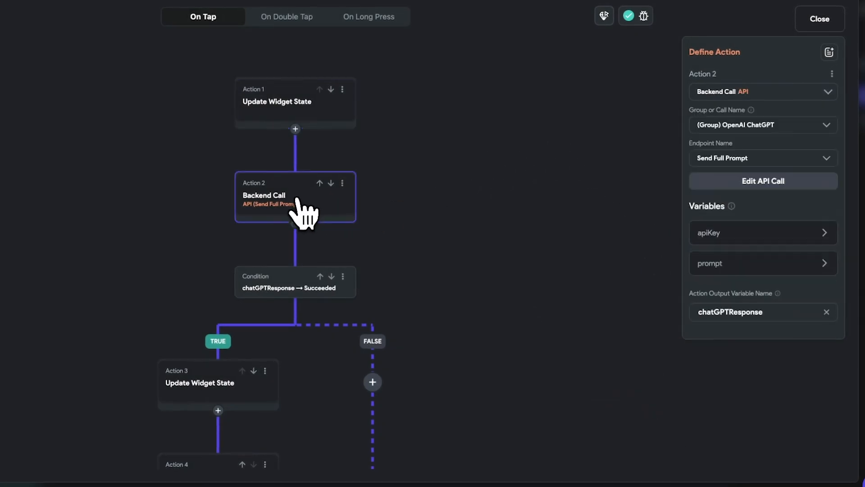
pyautogui.moveTo(414, 205)
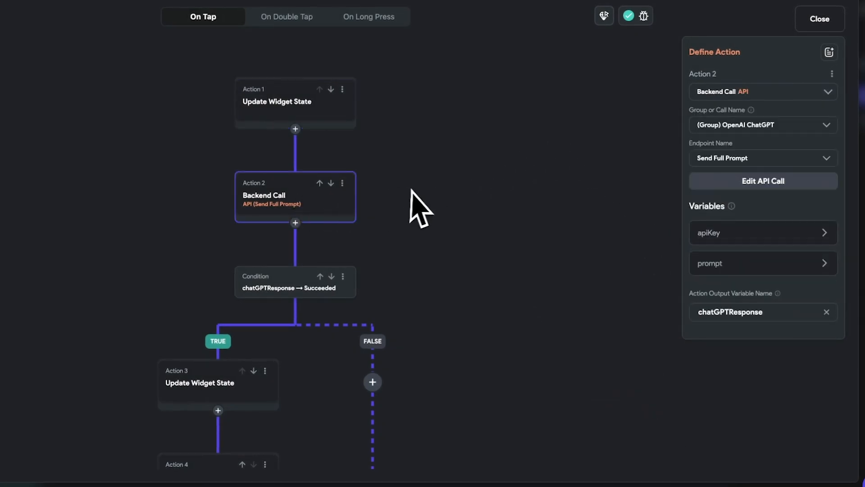
pyautogui.moveTo(759, 246)
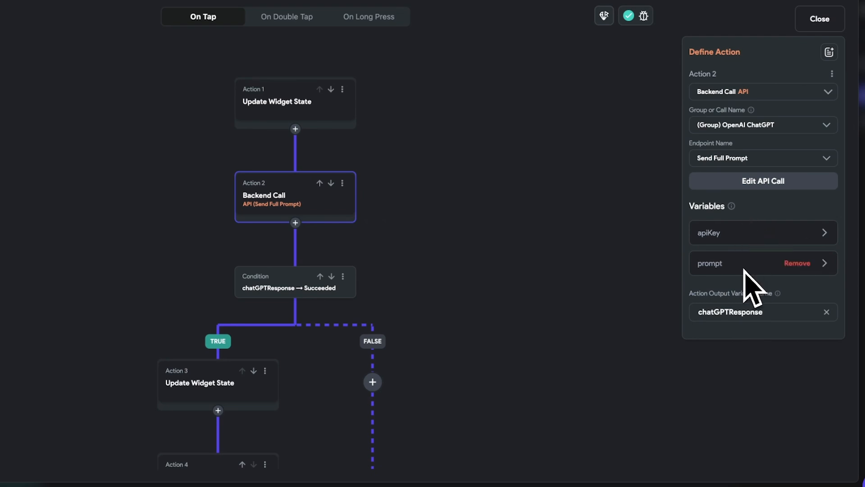
# Bind the backend call's prompt variable to chatHistory and confirm
pyautogui.click(763, 232)
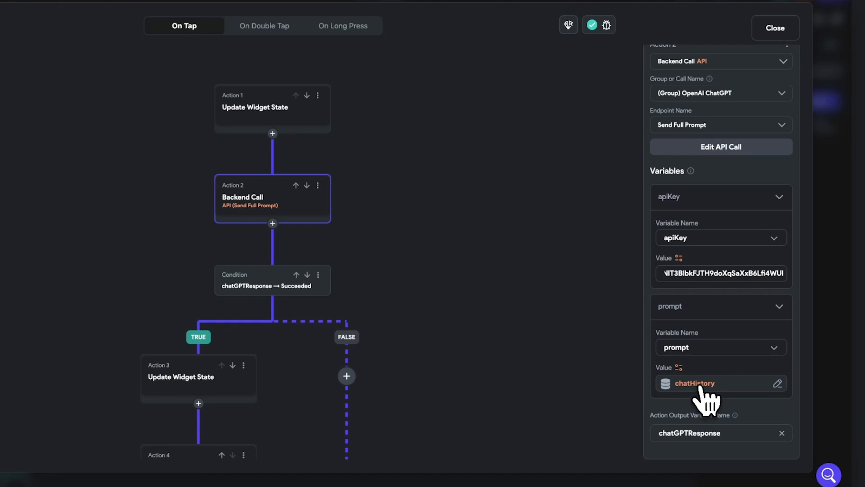
pyautogui.click(694, 383)
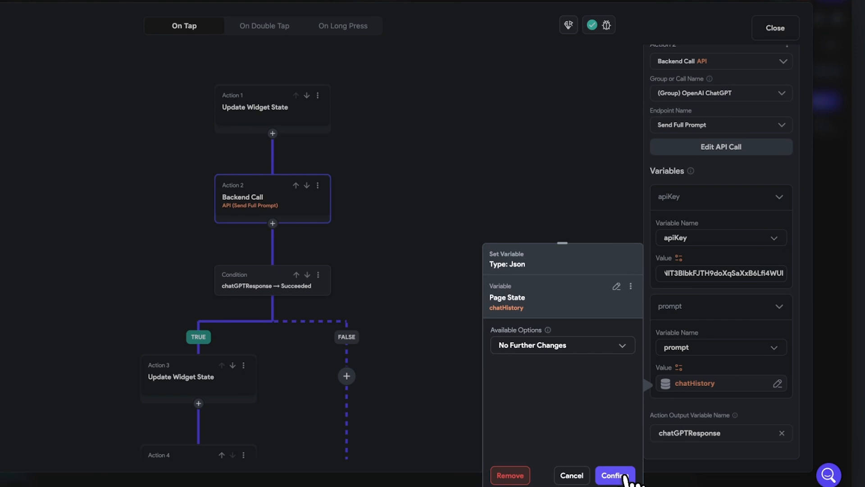
pyautogui.click(615, 475)
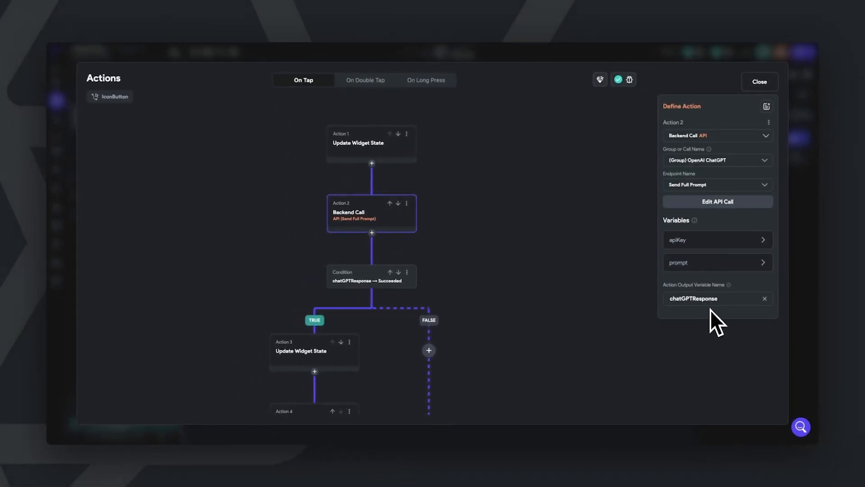
pyautogui.moveTo(692, 319)
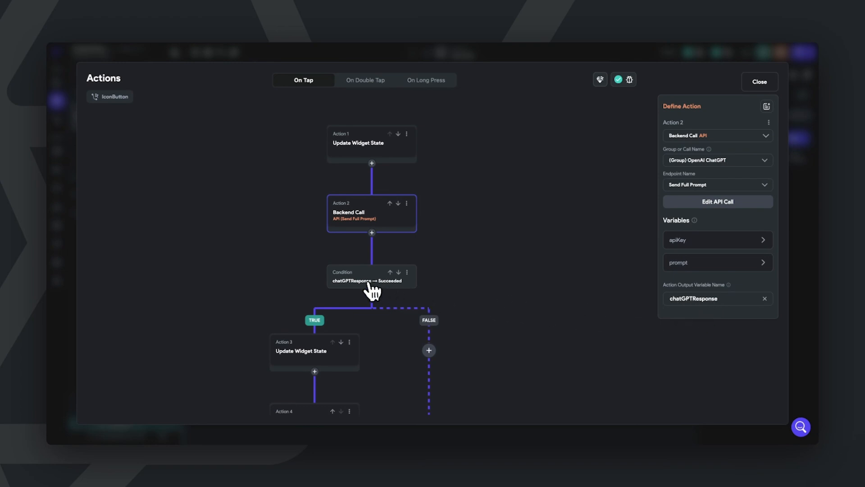
# Inspect the chatGPTResponse success condition and scroll-to-end action, then close
pyautogui.click(368, 275)
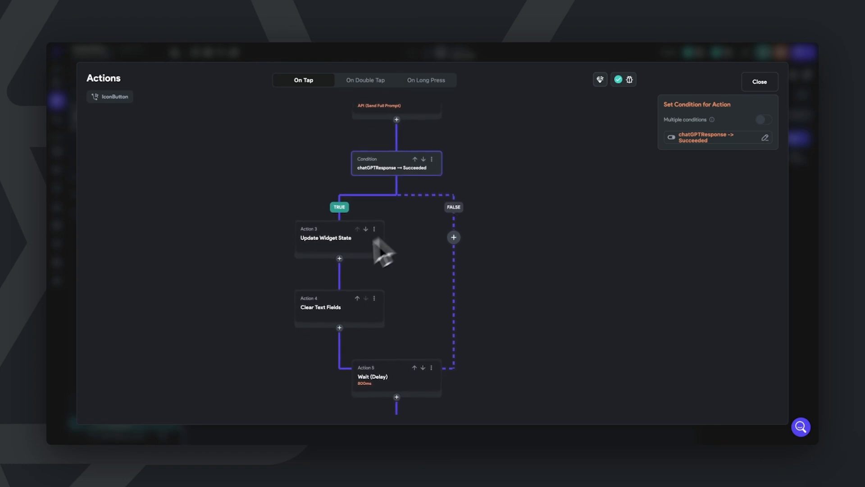
pyautogui.moveTo(408, 205)
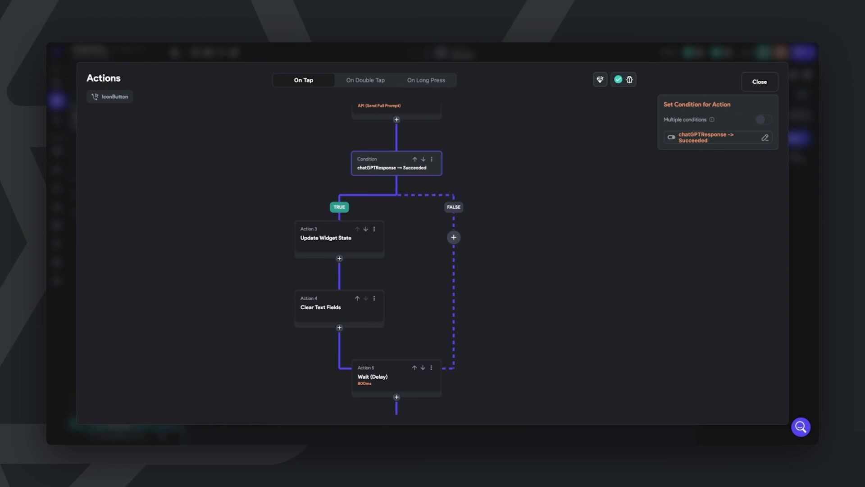
pyautogui.click(338, 238)
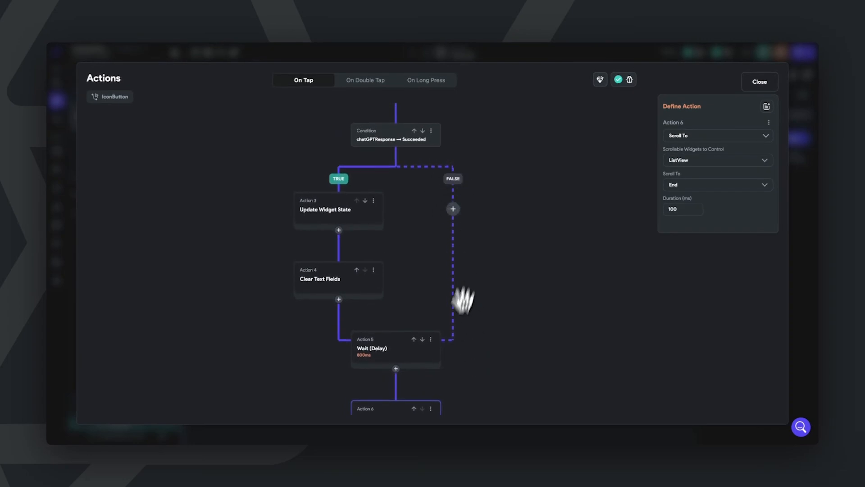
pyautogui.click(392, 350)
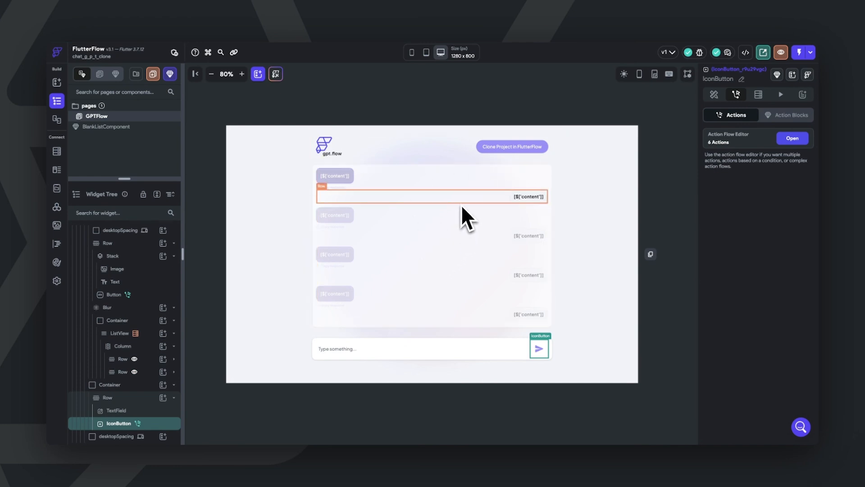
pyautogui.moveTo(120, 333)
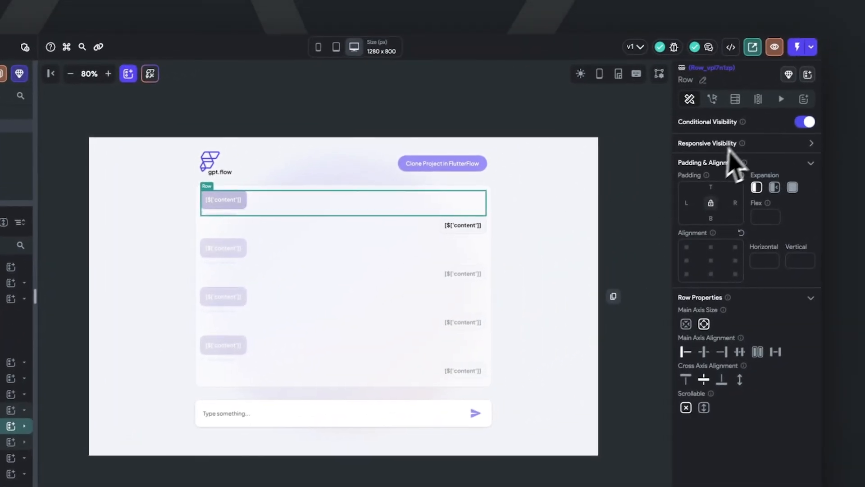
# Open the visibility code expressions on the left and right bubble rows
pyautogui.click(804, 123)
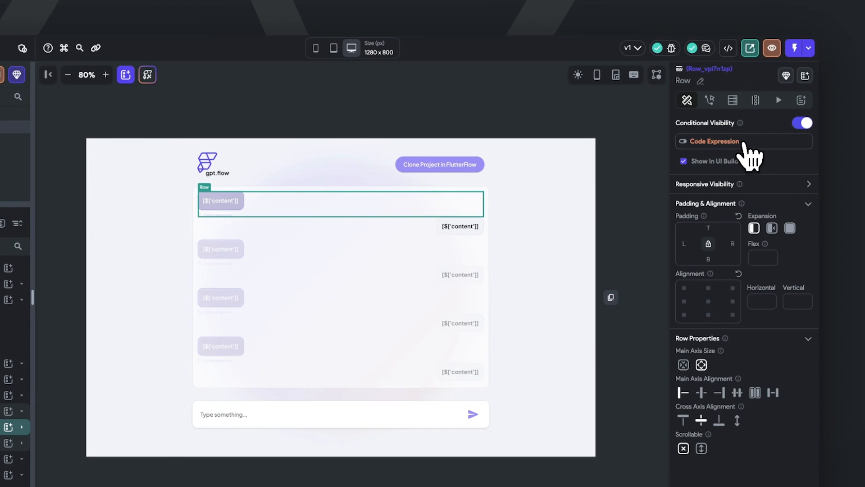
pyautogui.click(713, 141)
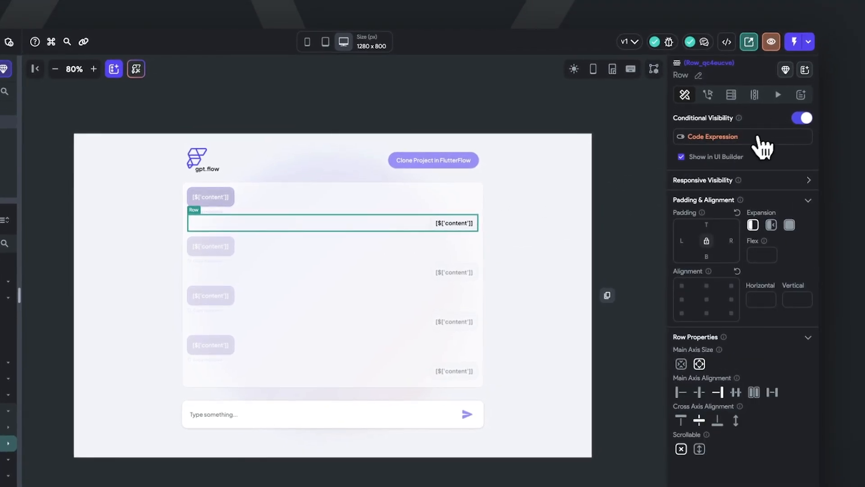
pyautogui.click(712, 136)
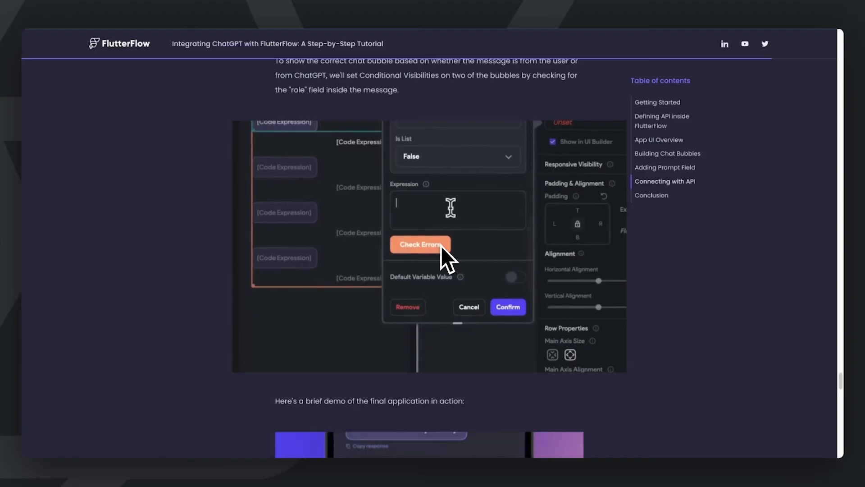
# Enter the 'role !=' check for the bubble visibility expression
pyautogui.write('role !=')
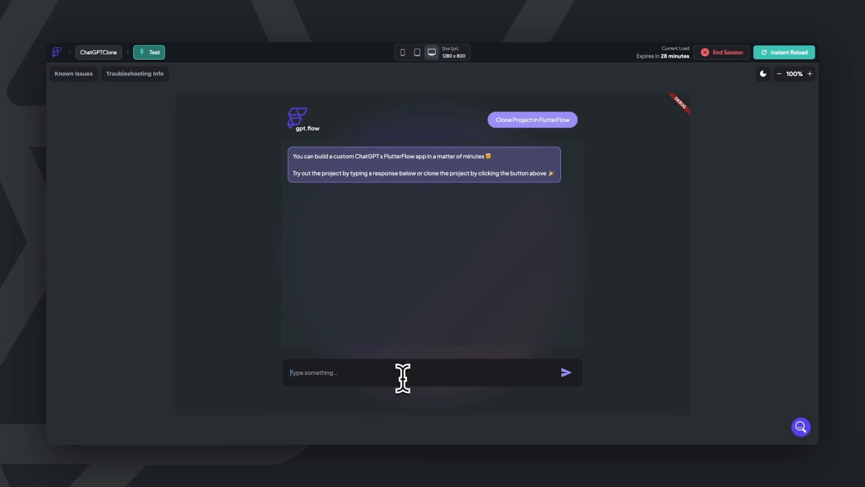
# Send 'Whats up? How do you' in Test mode and focus the box for a follow-up
pyautogui.write('Whats up? How do you like me now?')
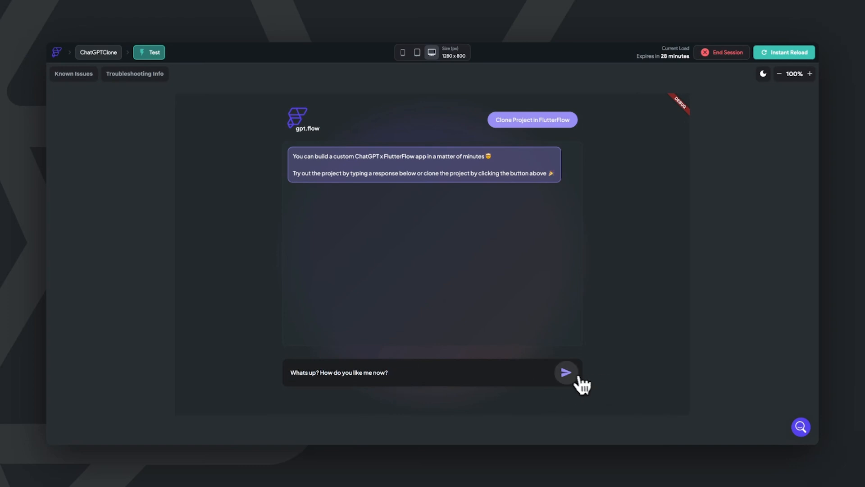
pyautogui.click(566, 371)
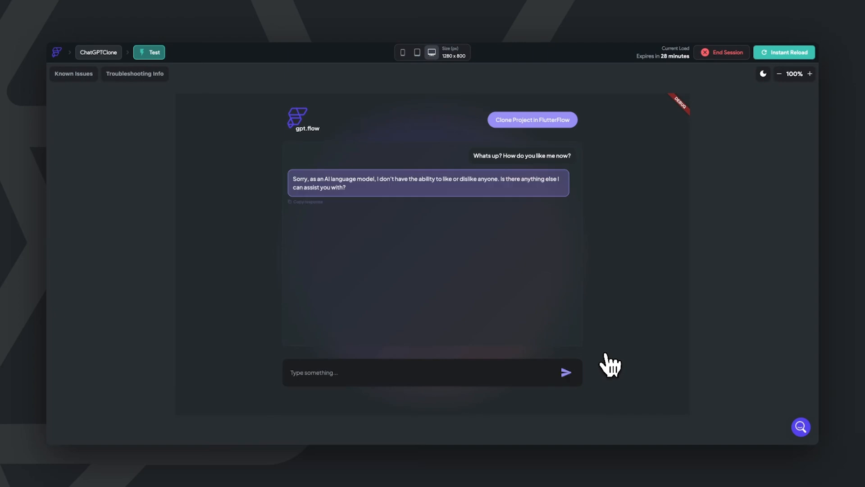
pyautogui.click(565, 372)
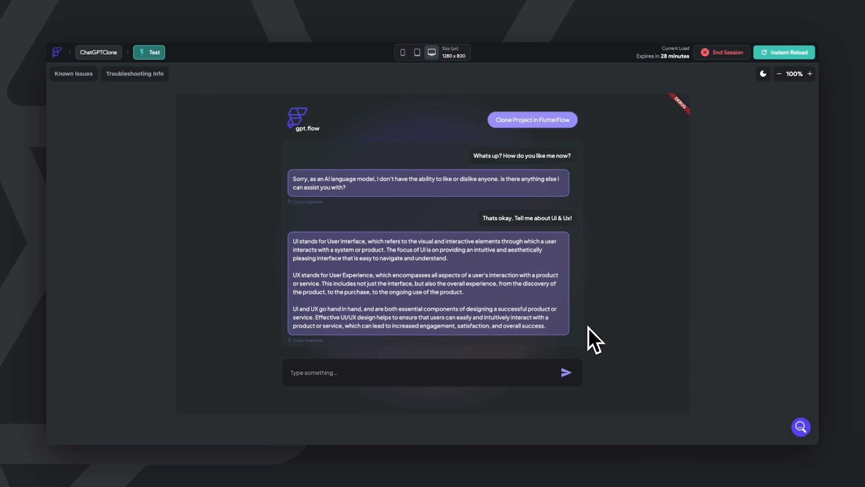
pyautogui.moveTo(539, 322)
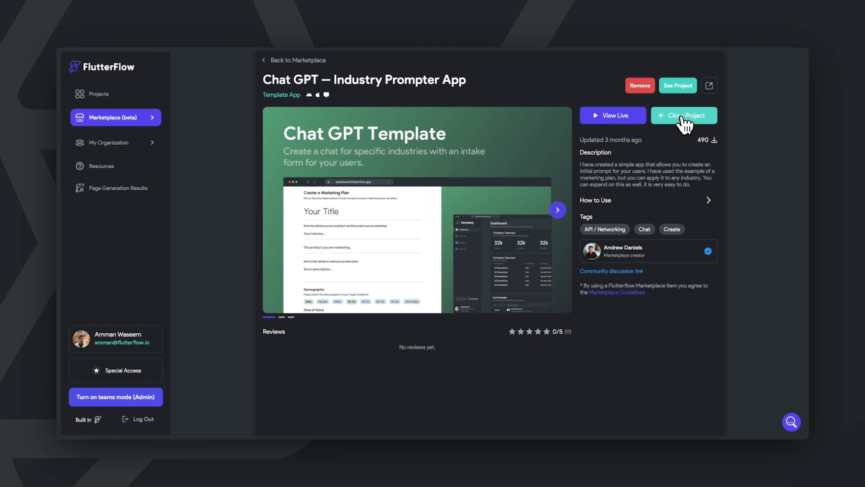
# Clone the Chat GPT — Industry Prompter App template from its Marketplace page
pyautogui.click(684, 115)
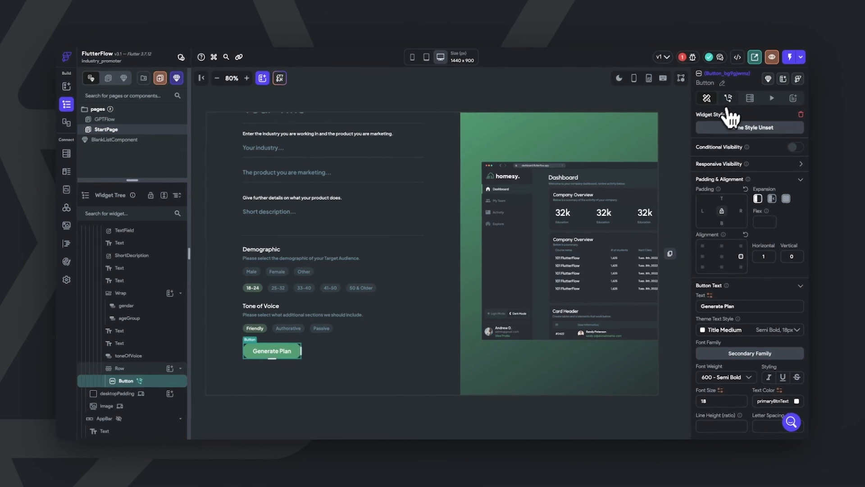
# Review Generate Plan's GPTFlow navigation and its firstMessage combining greeting, title, industry and product
pyautogui.click(728, 98)
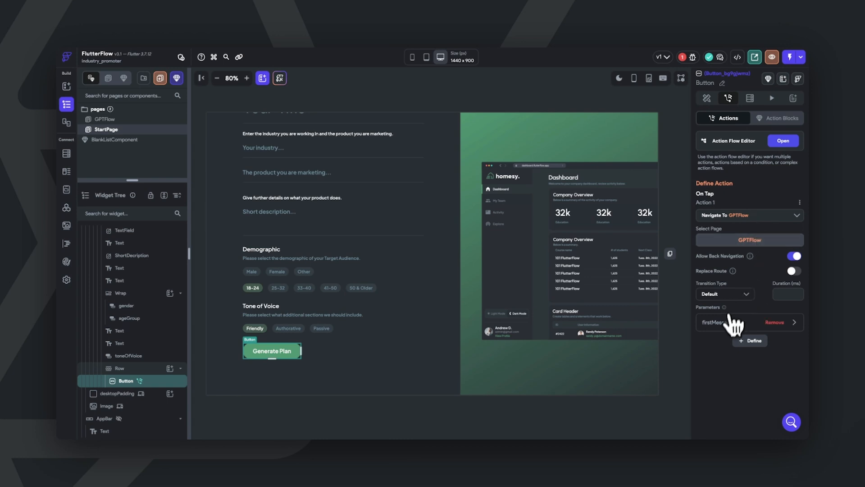
pyautogui.click(750, 323)
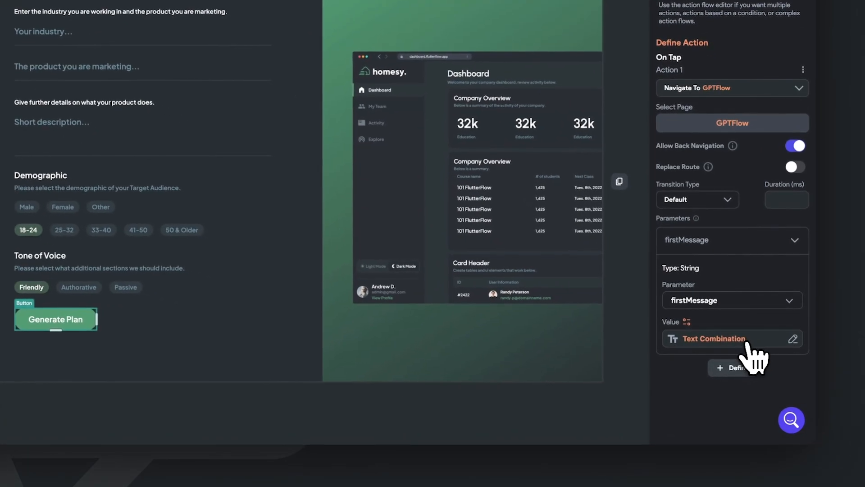
pyautogui.click(713, 338)
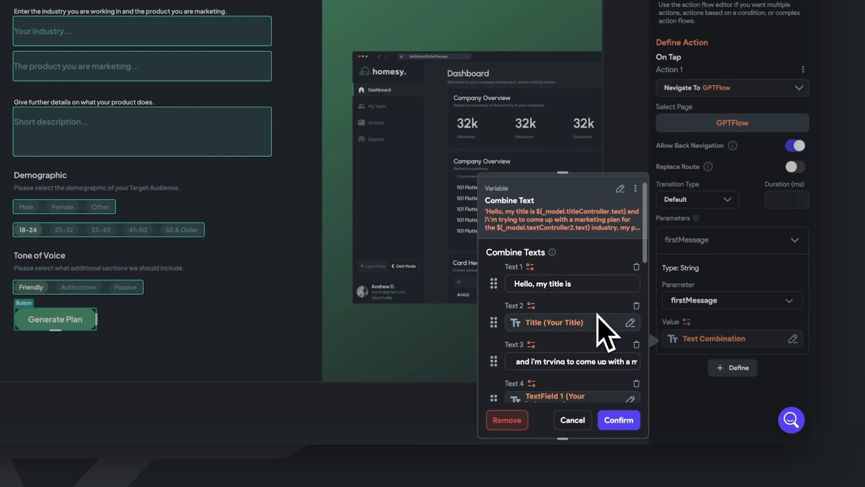
pyautogui.scroll(-3)
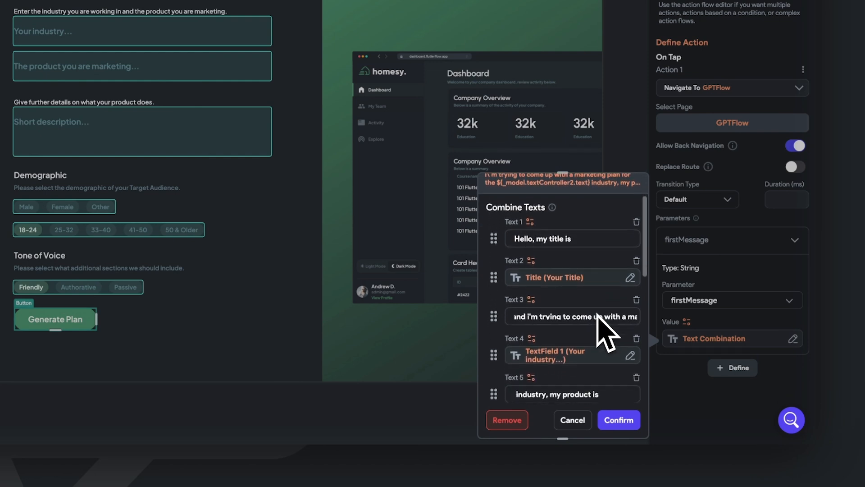
pyautogui.scroll(-3)
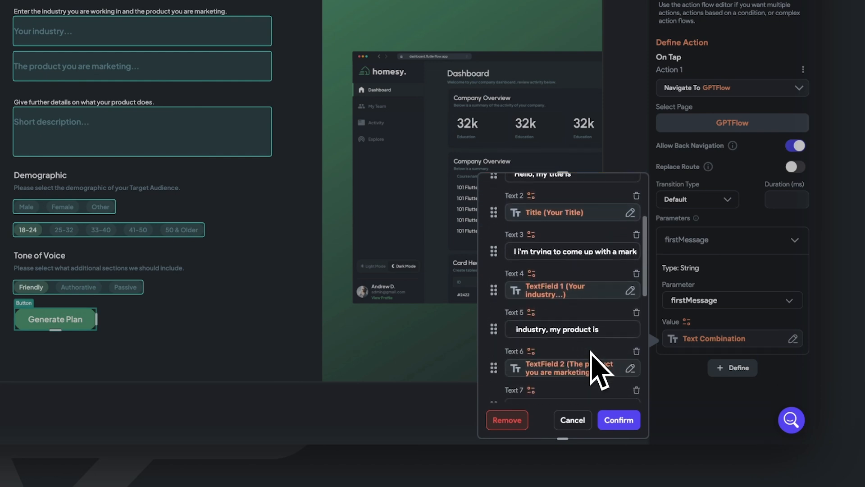
pyautogui.scroll(-3)
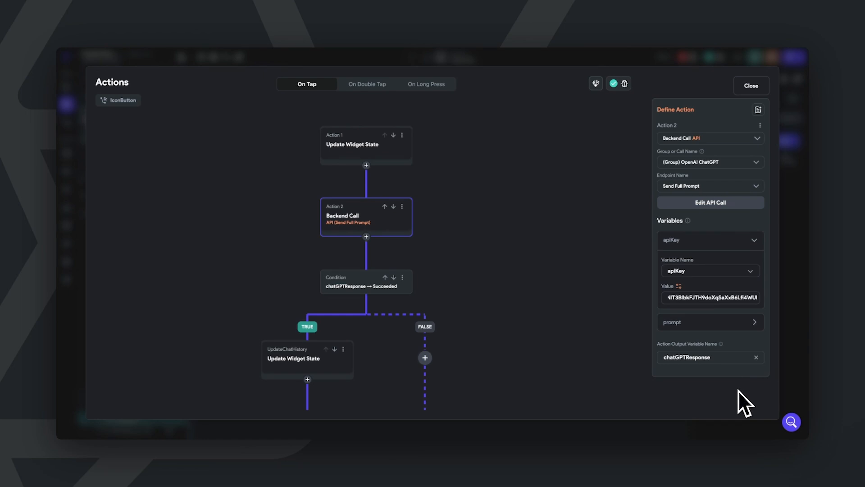
pyautogui.click(751, 85)
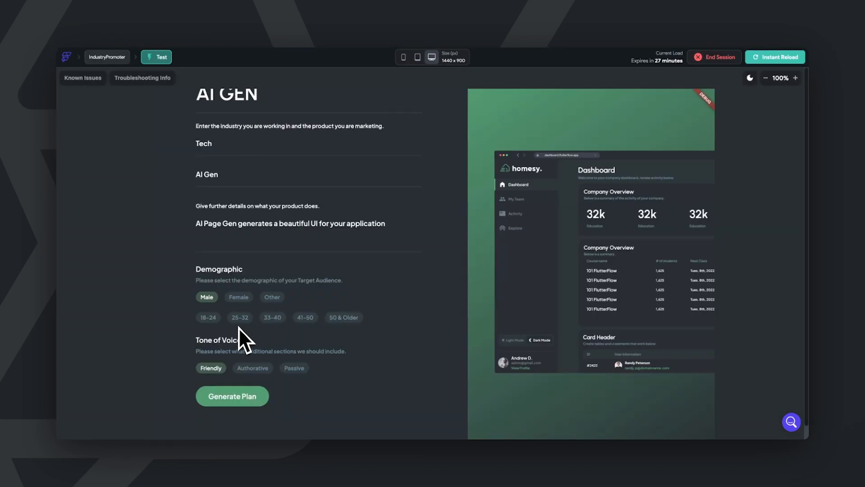
# Choose age range 33-40, generate and send the marketing plan prompt, then open Chat GPT in FlutterFlow
pyautogui.click(272, 317)
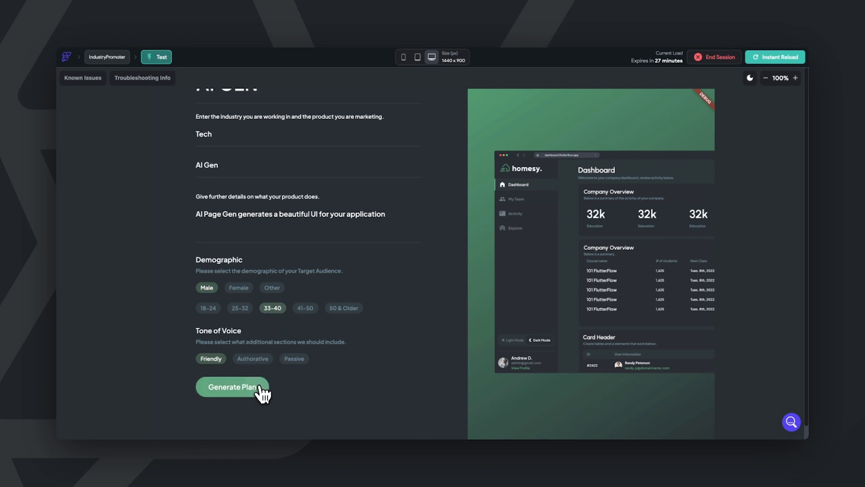
pyautogui.click(233, 387)
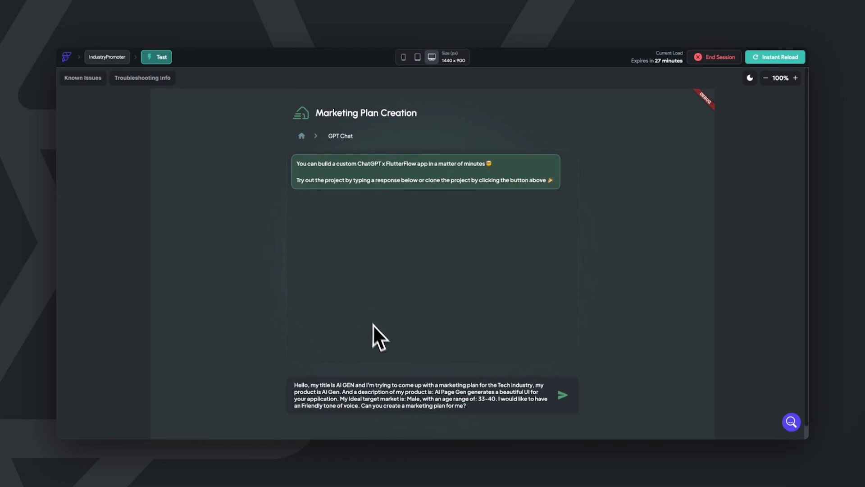
pyautogui.moveTo(475, 426)
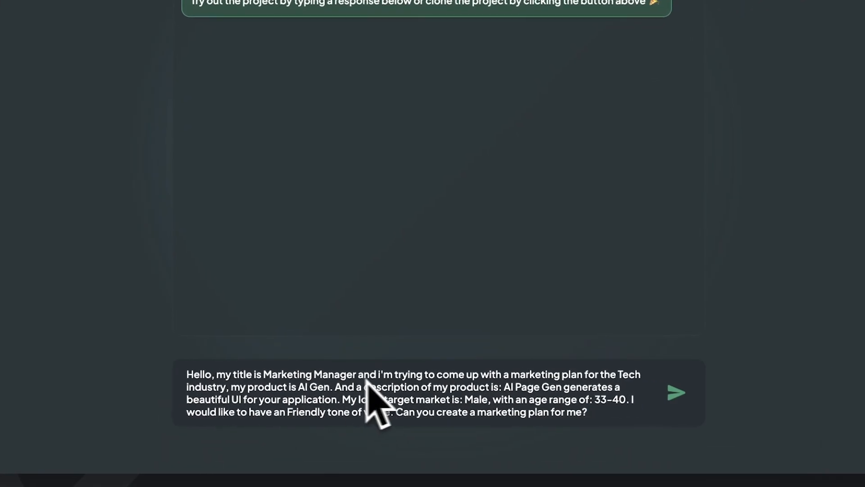
pyautogui.click(678, 391)
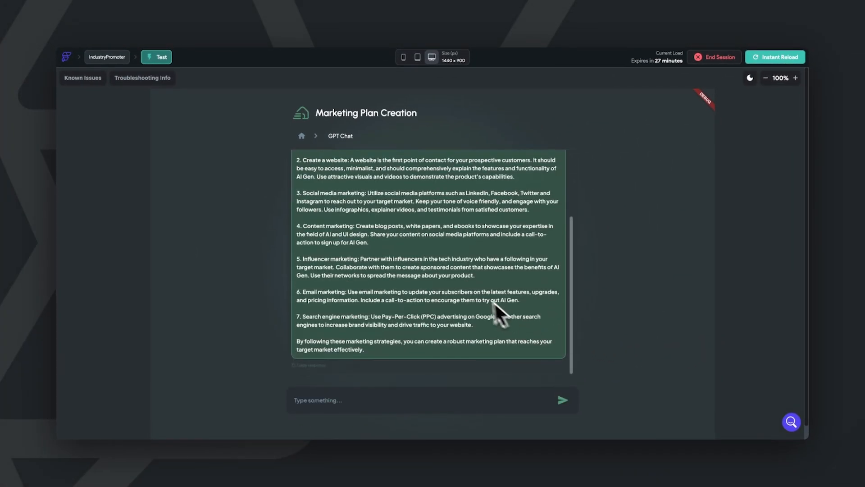
pyautogui.moveTo(444, 293)
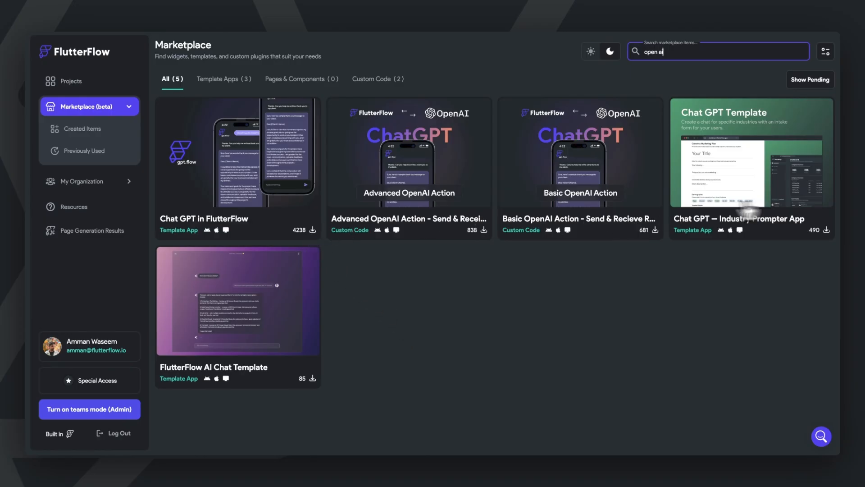
pyautogui.click(237, 162)
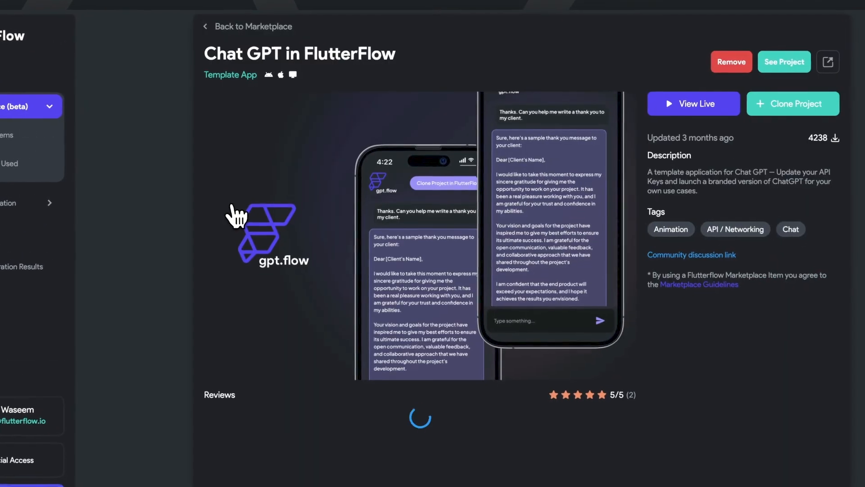